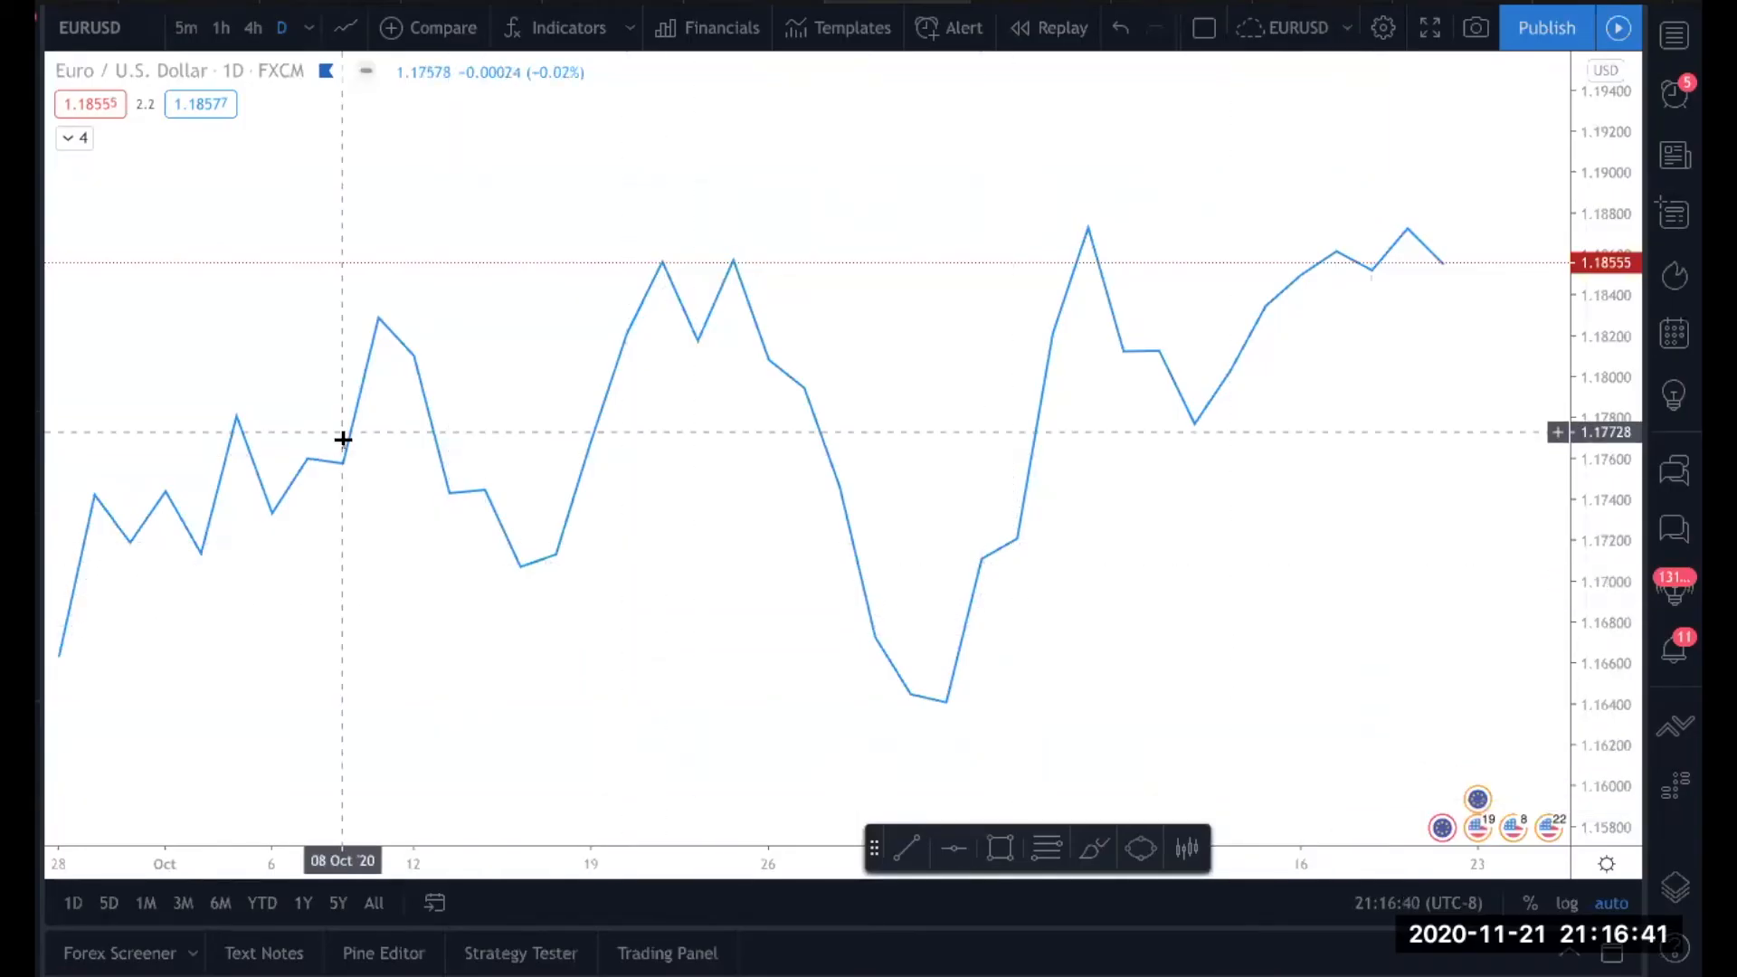
# Step: Pan the EURUSD daily chart back so more of late September shows
pyautogui.moveTo(344, 438); pyautogui.dragTo(221, 324)
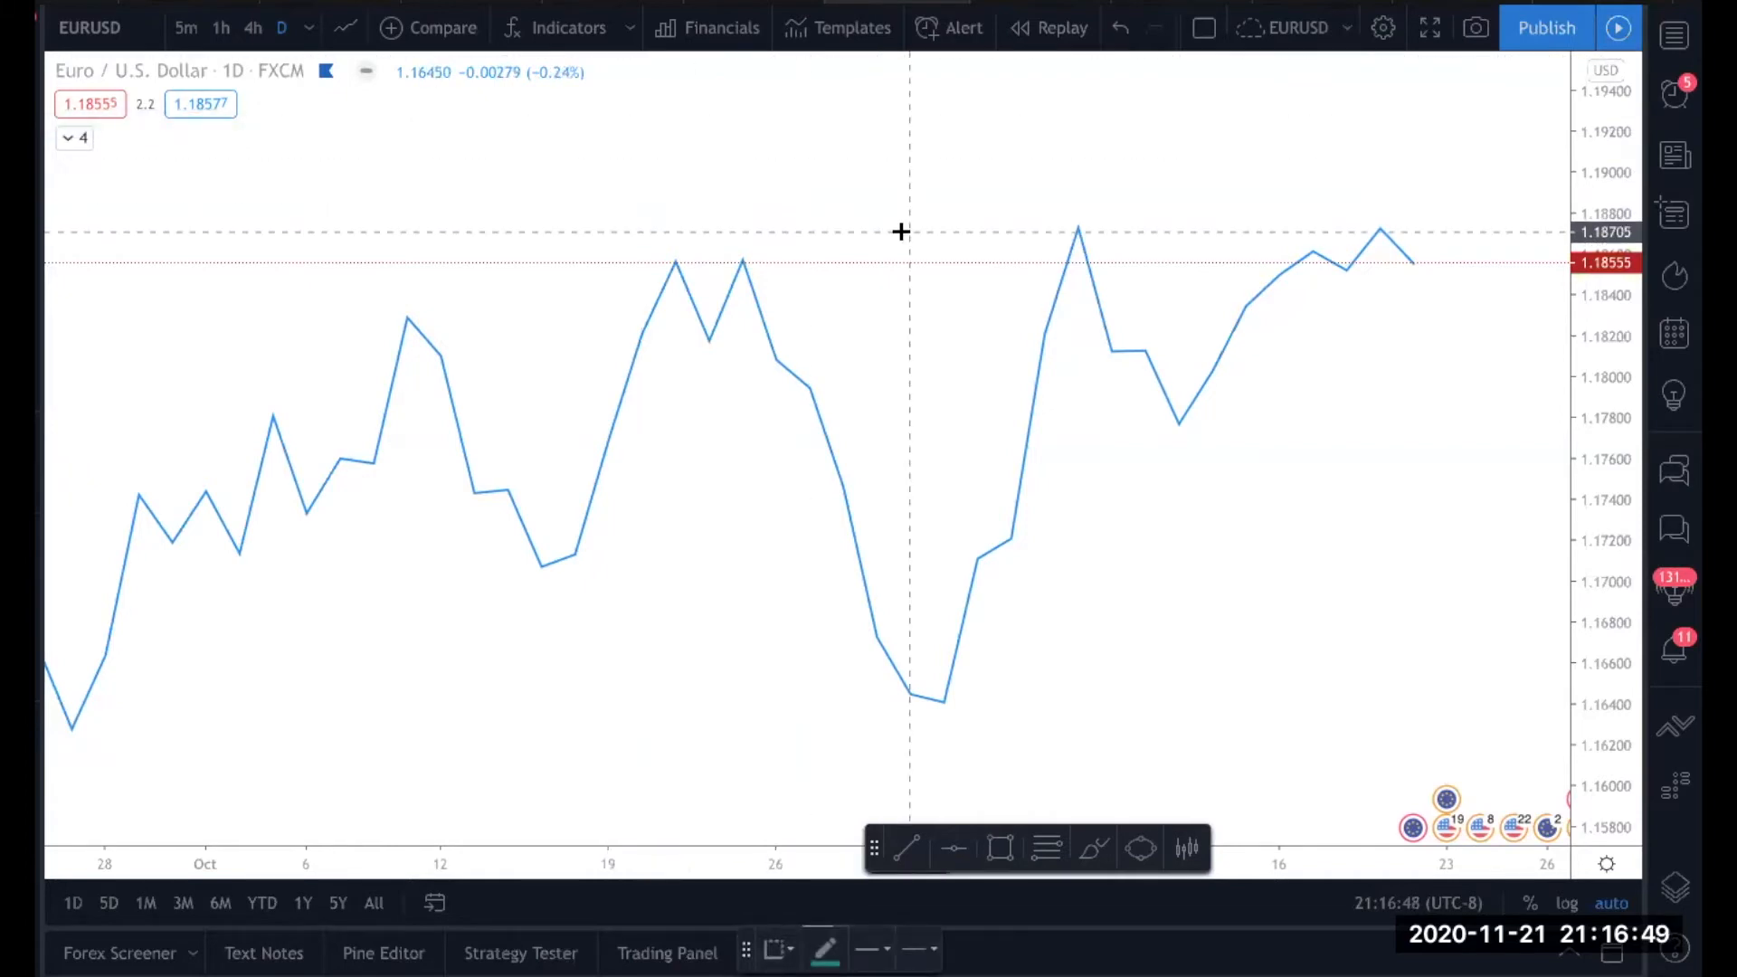
# Step: Place green horizontal lines at 1.1873 resistance and 1.1776 support, starting the zigzag from support
pyautogui.click(901, 230)
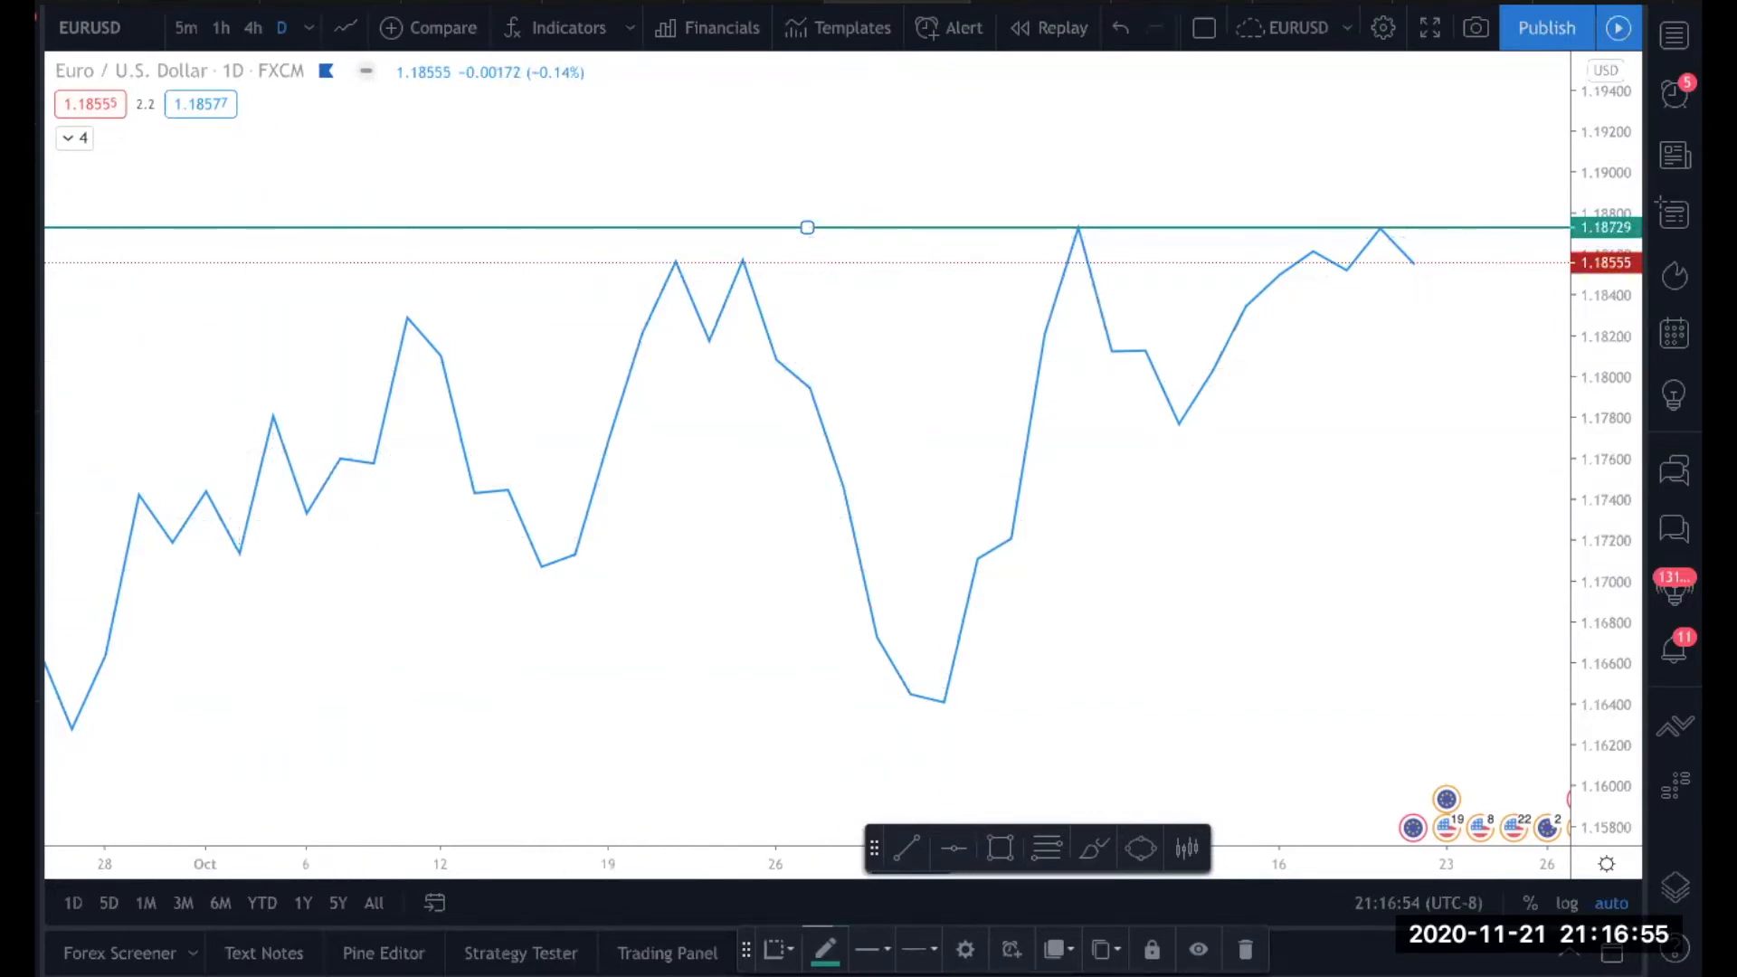
pyautogui.moveTo(574, 440)
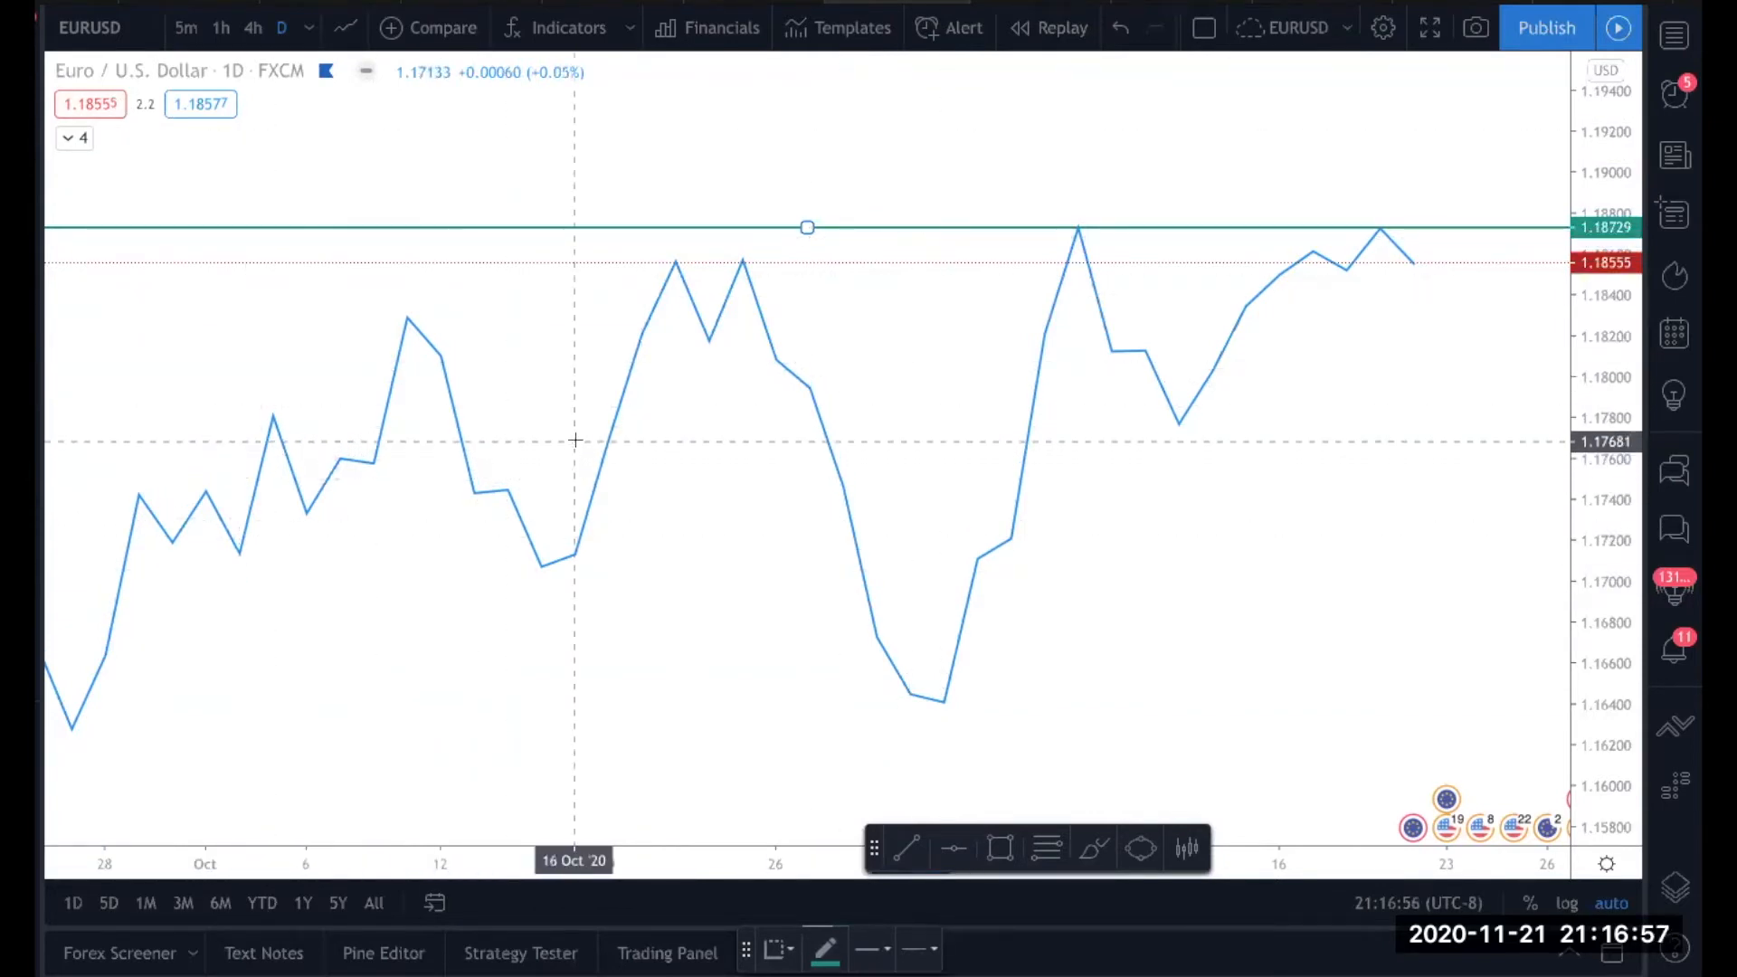
pyautogui.moveTo(807, 228); pyautogui.dragTo(807, 423)
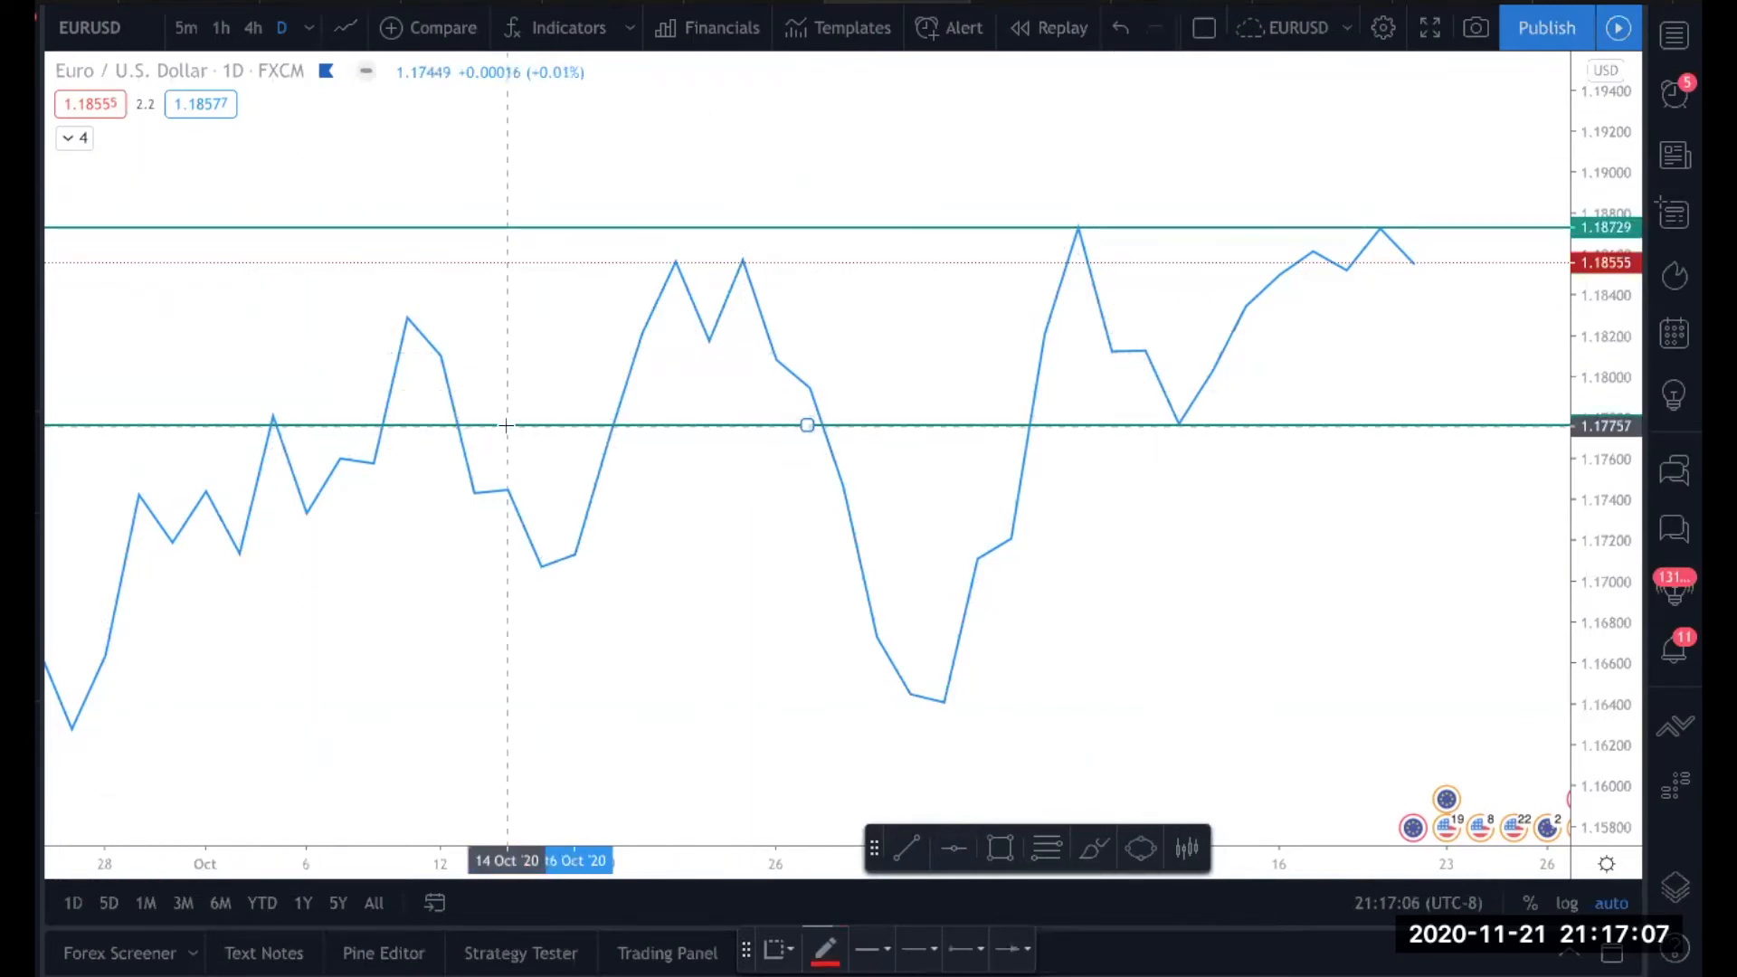
pyautogui.moveTo(505, 422); pyautogui.dragTo(673, 228)
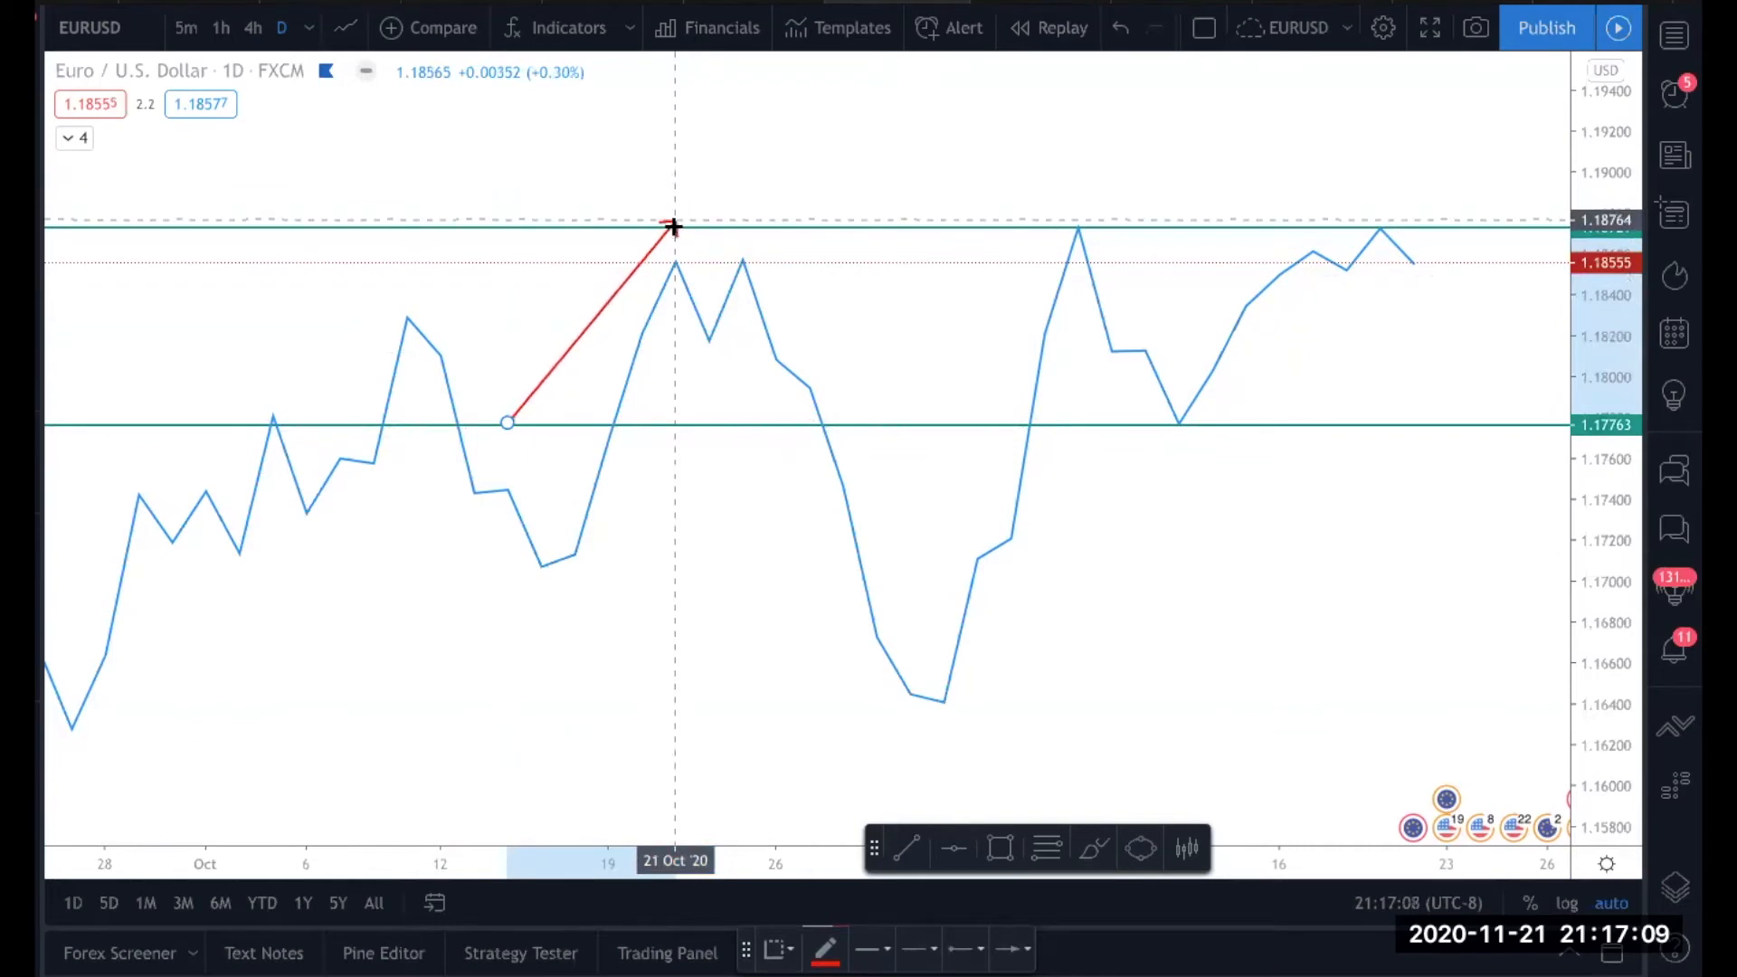
# Step: Continue the red zigzag with alternating legs between support and resistance, ending at resistance
pyautogui.moveTo(673, 229); pyautogui.dragTo(776, 324)
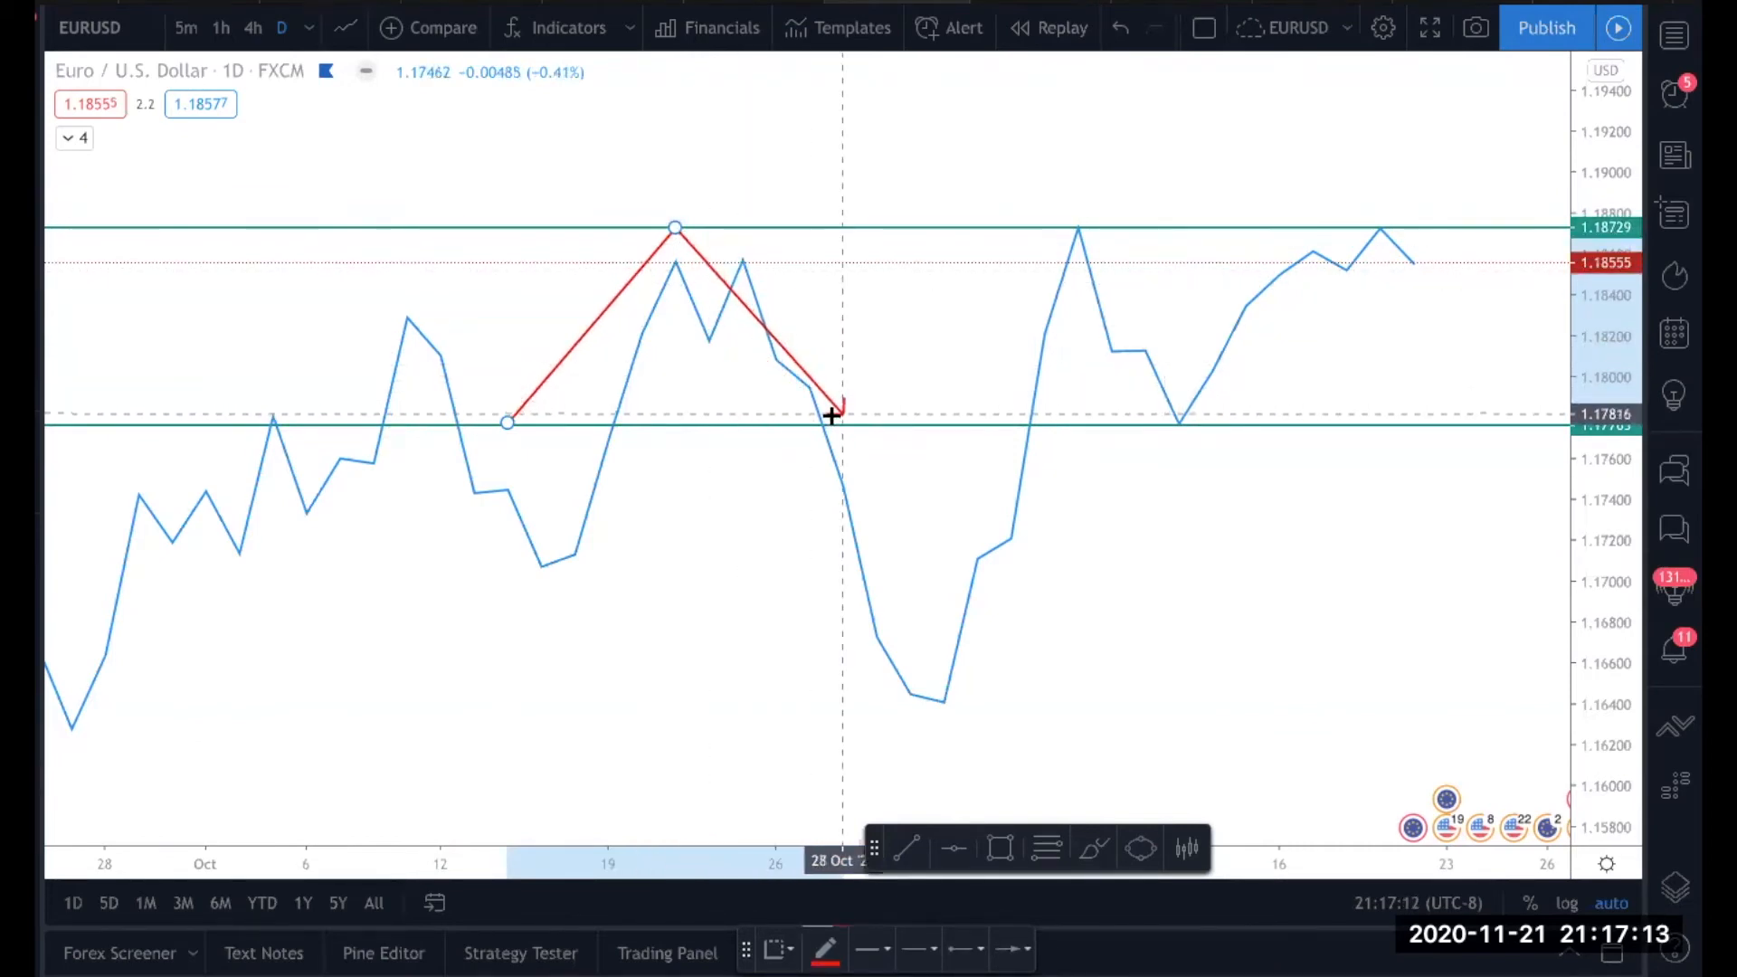
pyautogui.moveTo(830, 417); pyautogui.dragTo(842, 430)
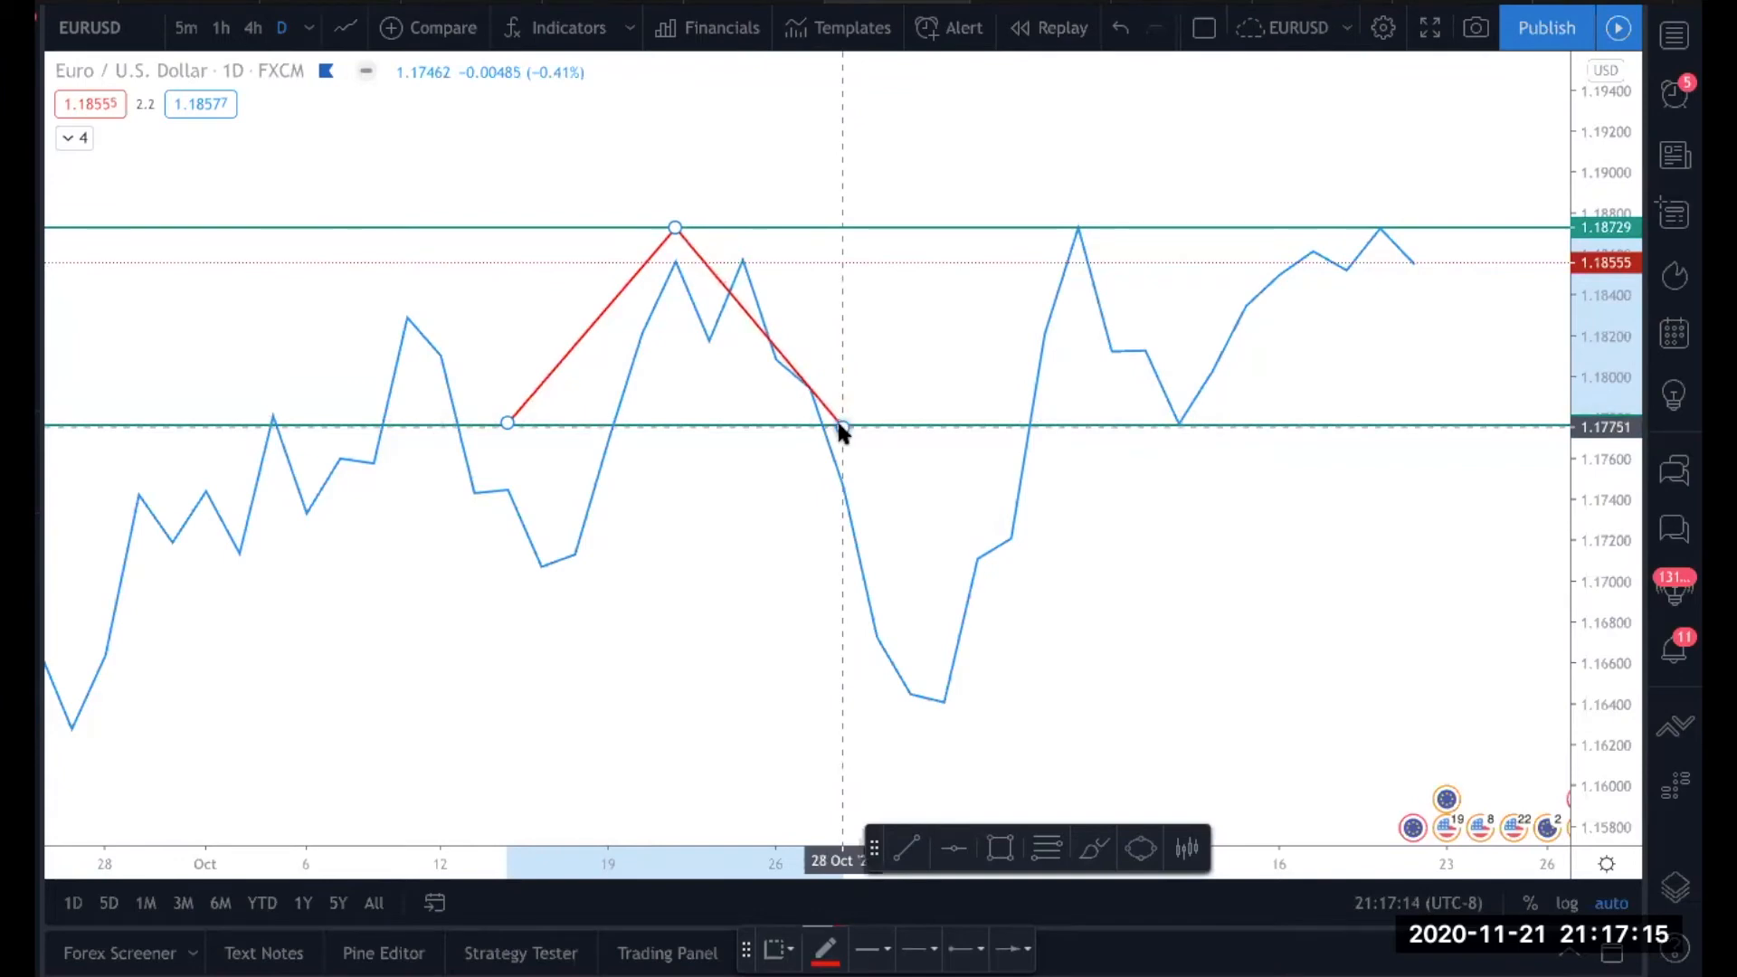
pyautogui.moveTo(841, 423); pyautogui.dragTo(1013, 228)
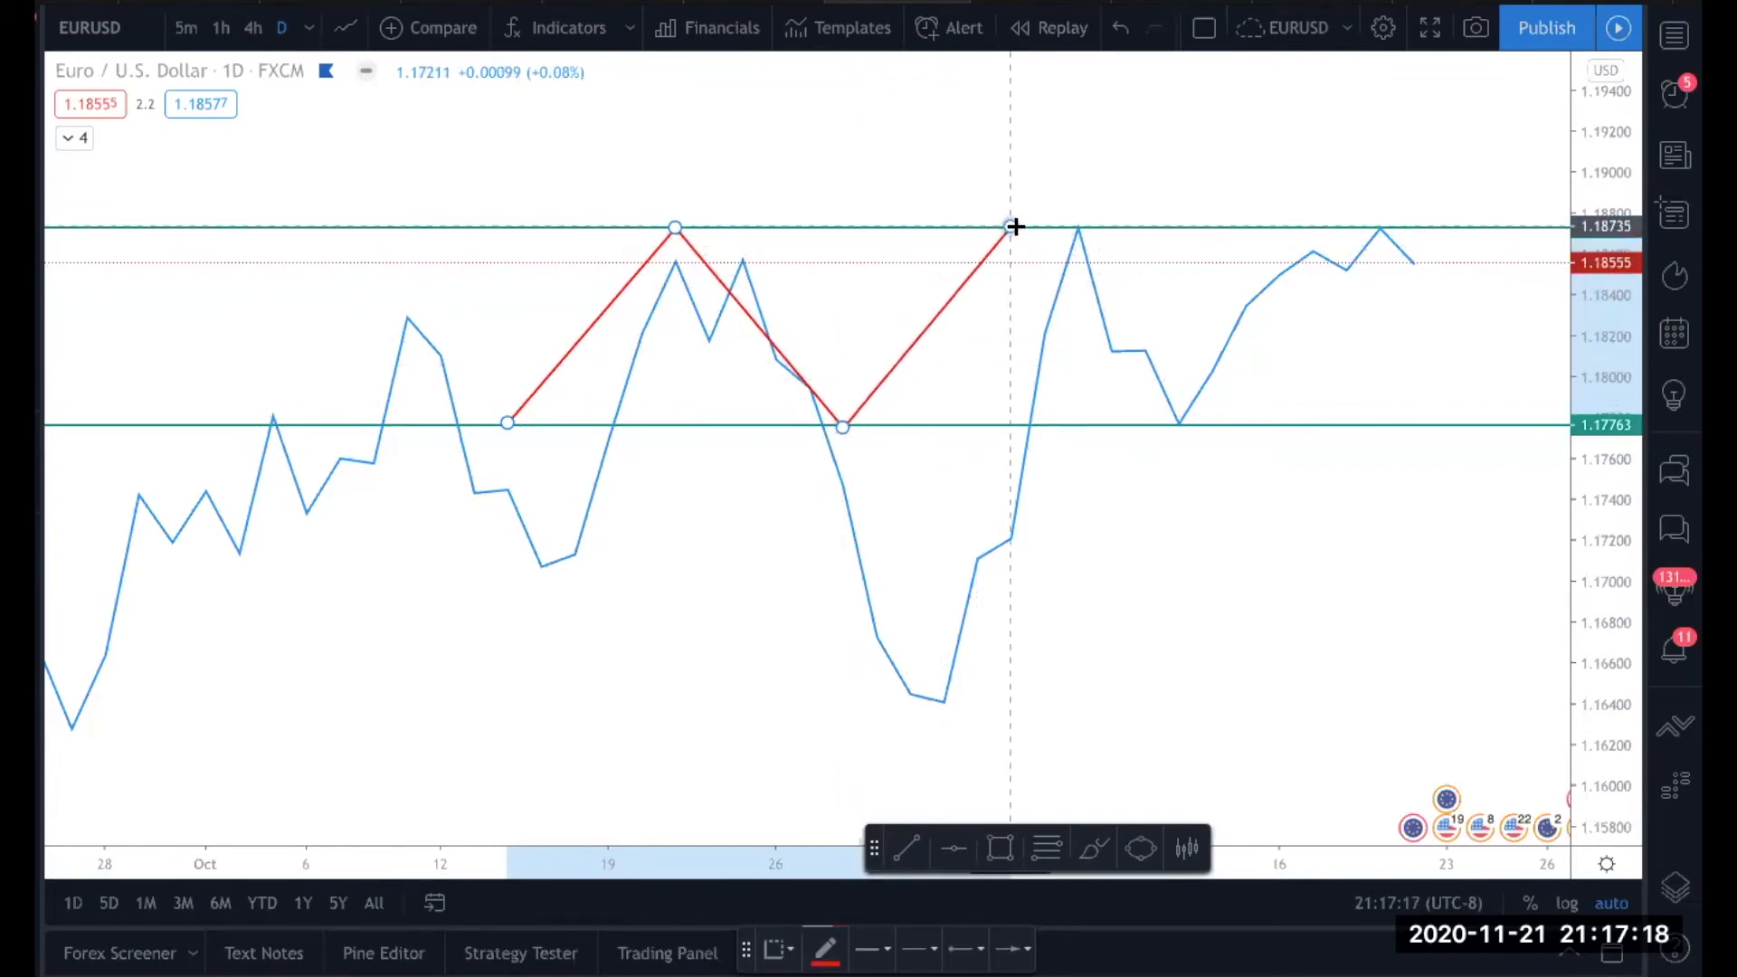
pyautogui.moveTo(1010, 228); pyautogui.dragTo(1107, 371)
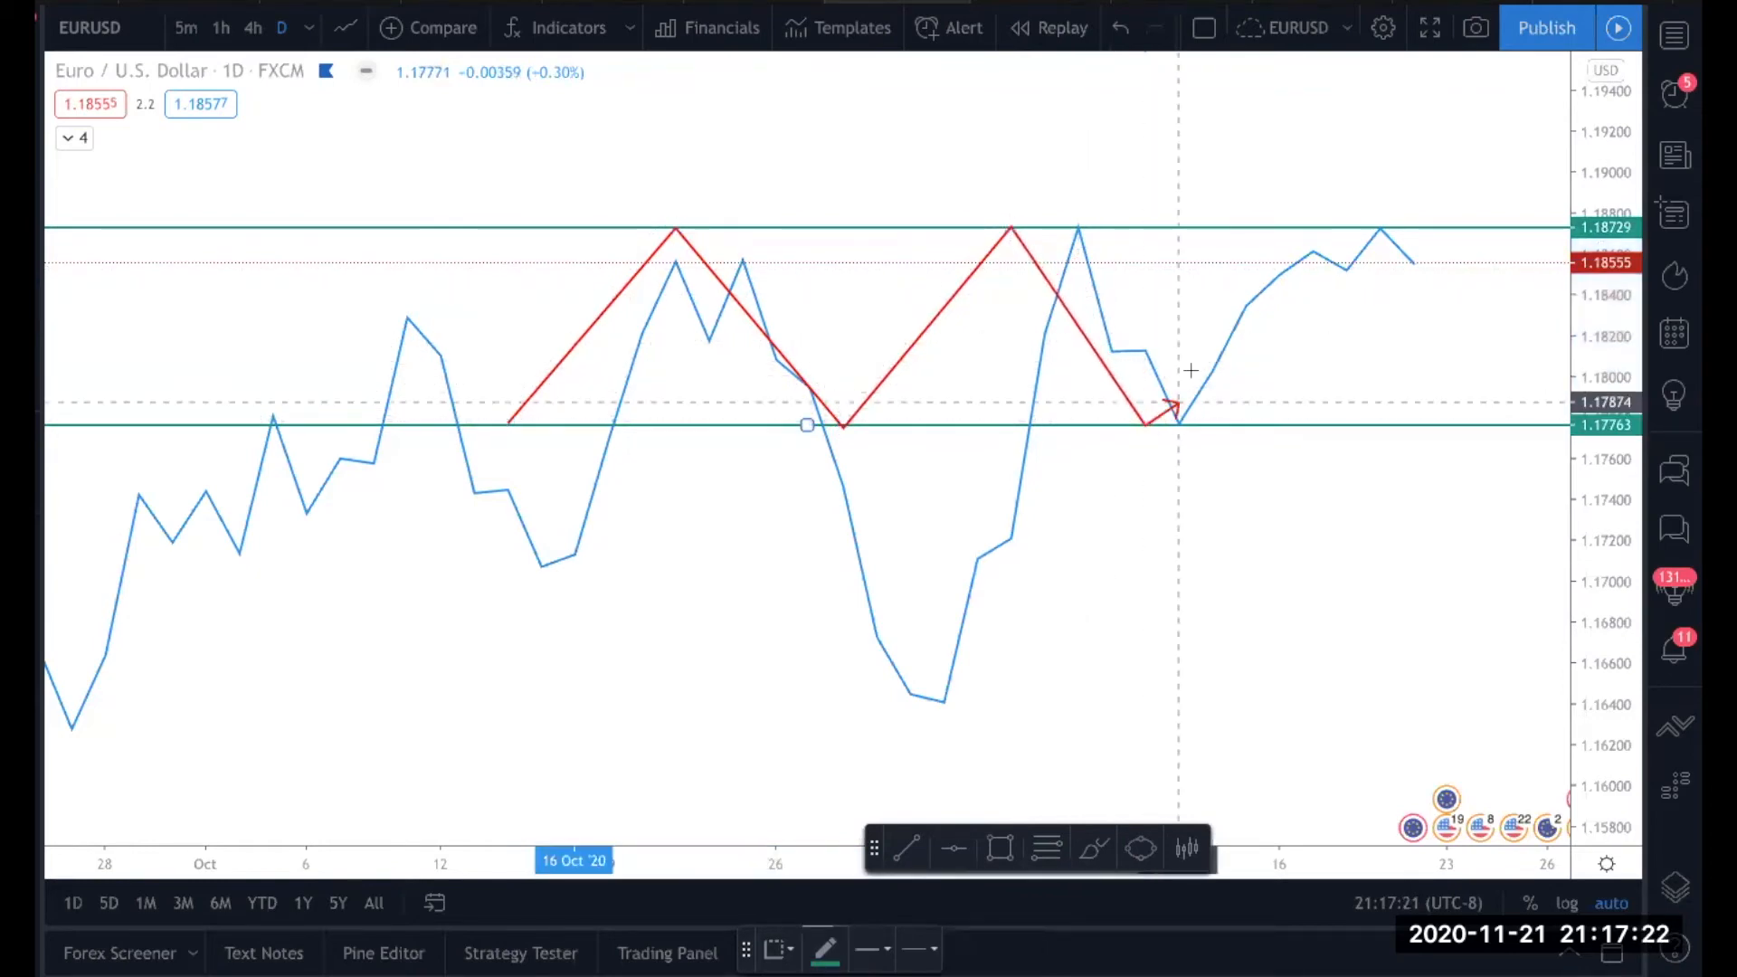
pyautogui.moveTo(1144, 423); pyautogui.dragTo(1273, 228)
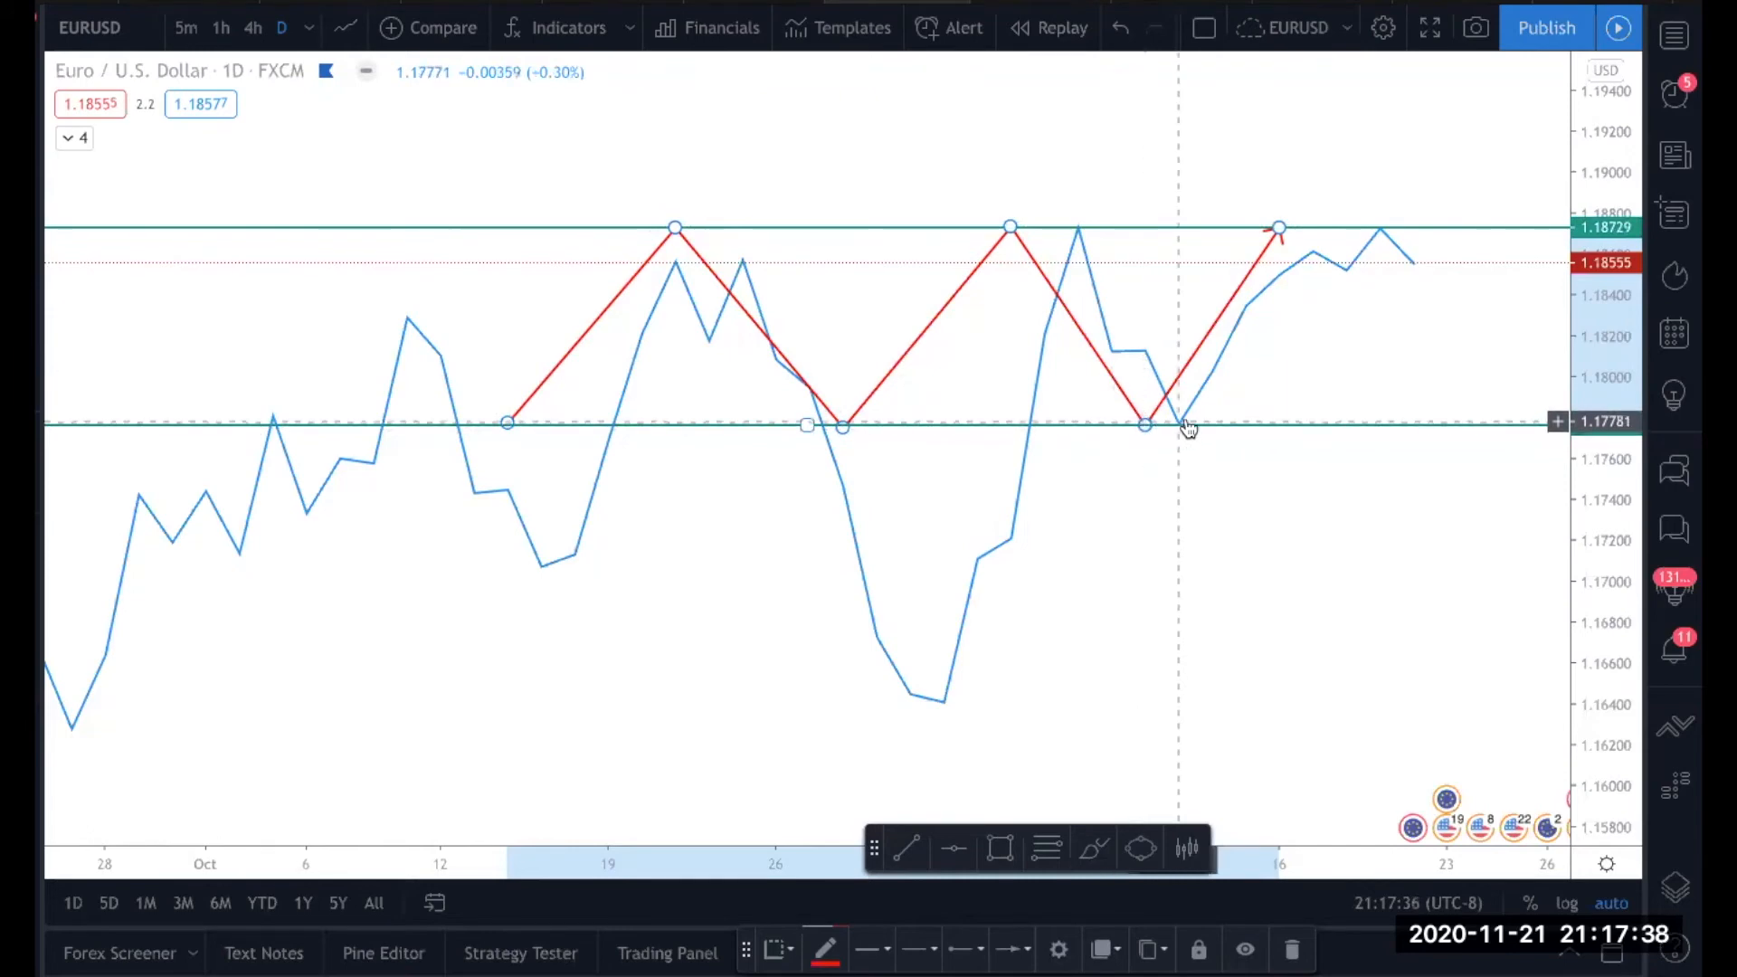
pyautogui.moveTo(1256, 397)
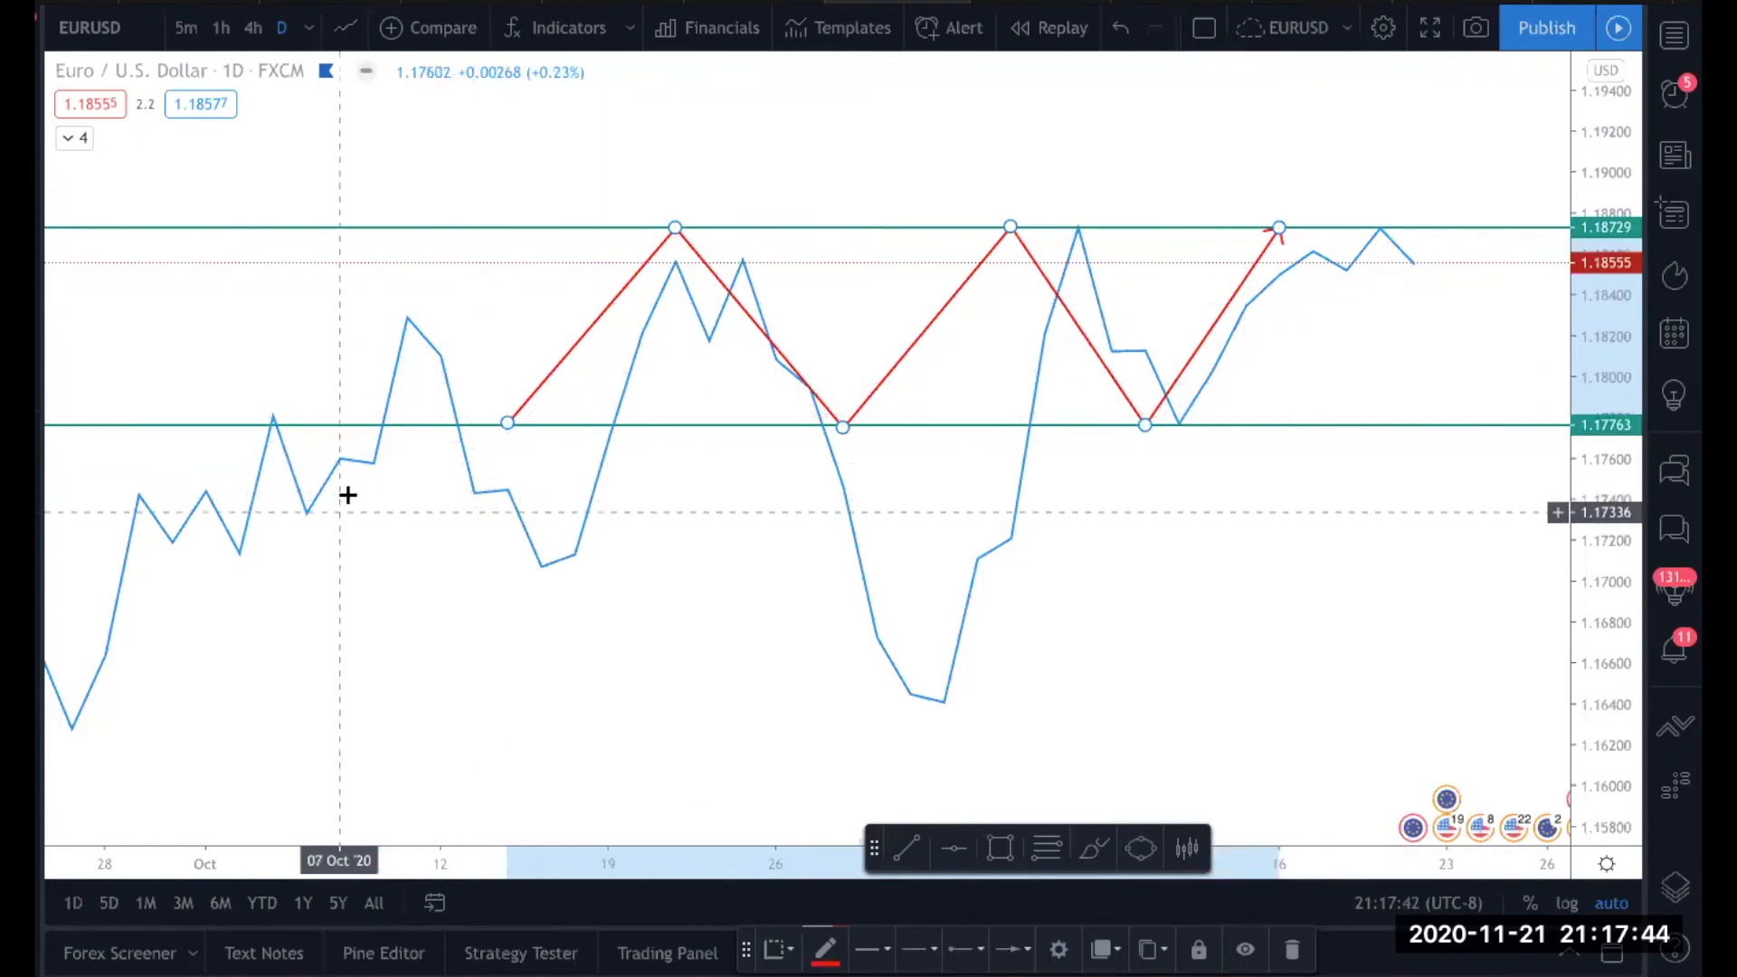
pyautogui.moveTo(309, 448)
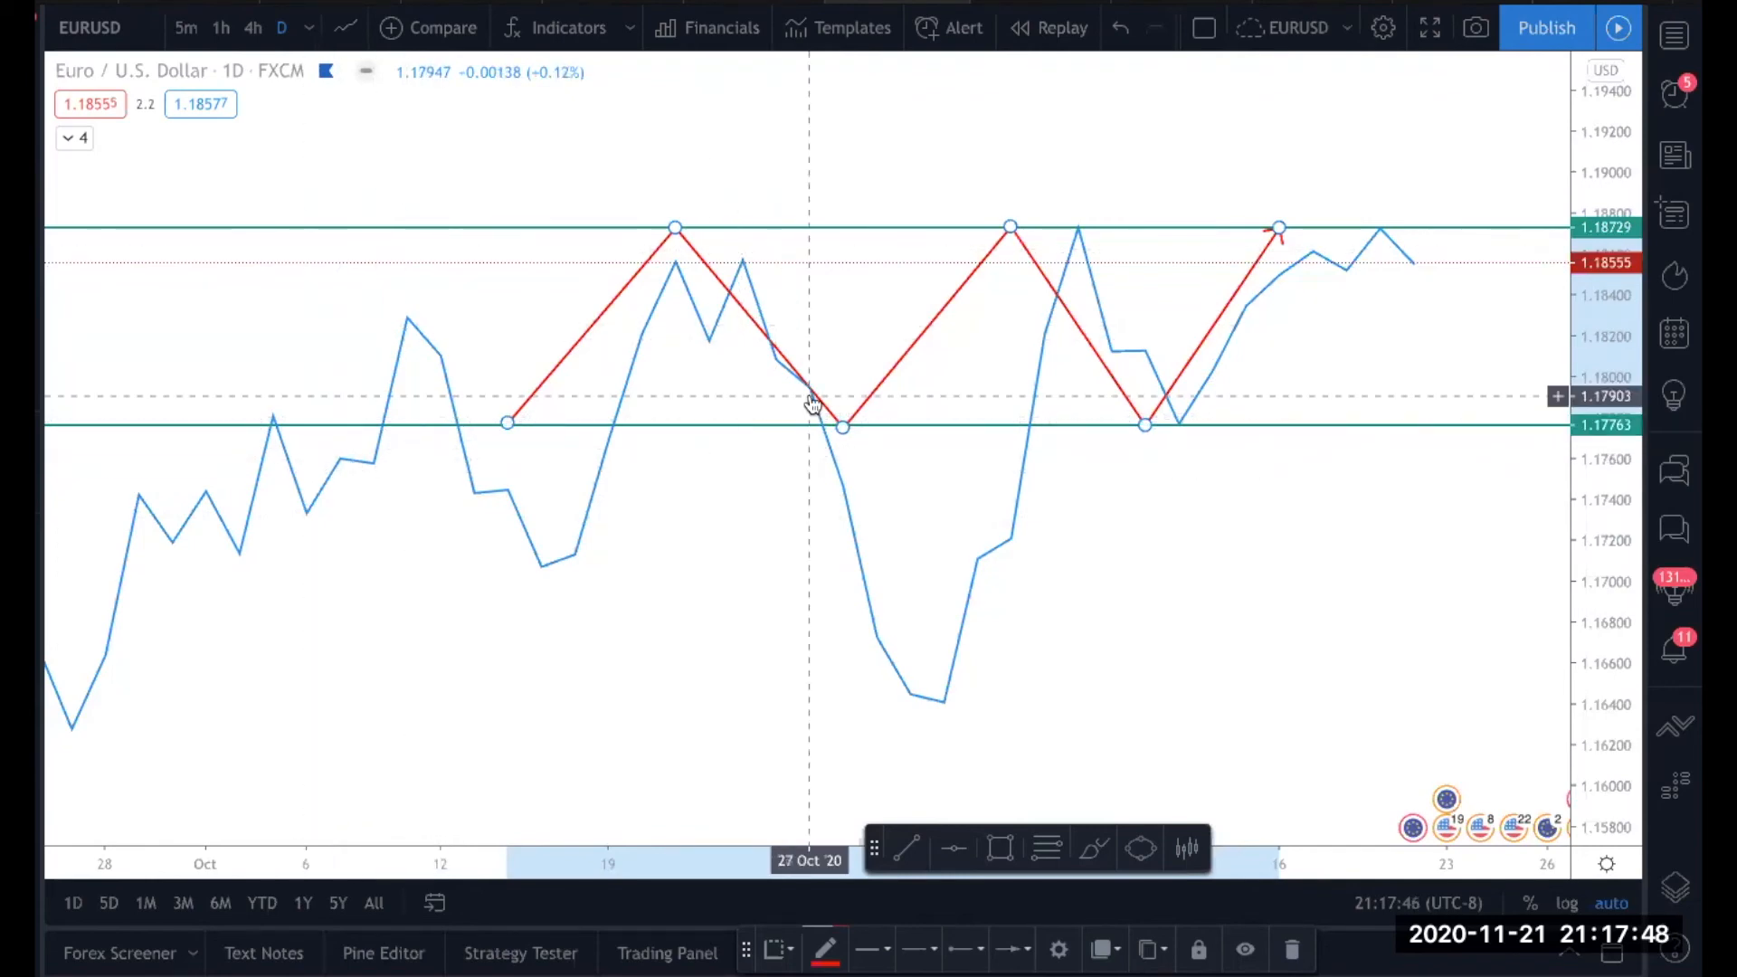
pyautogui.moveTo(956, 427)
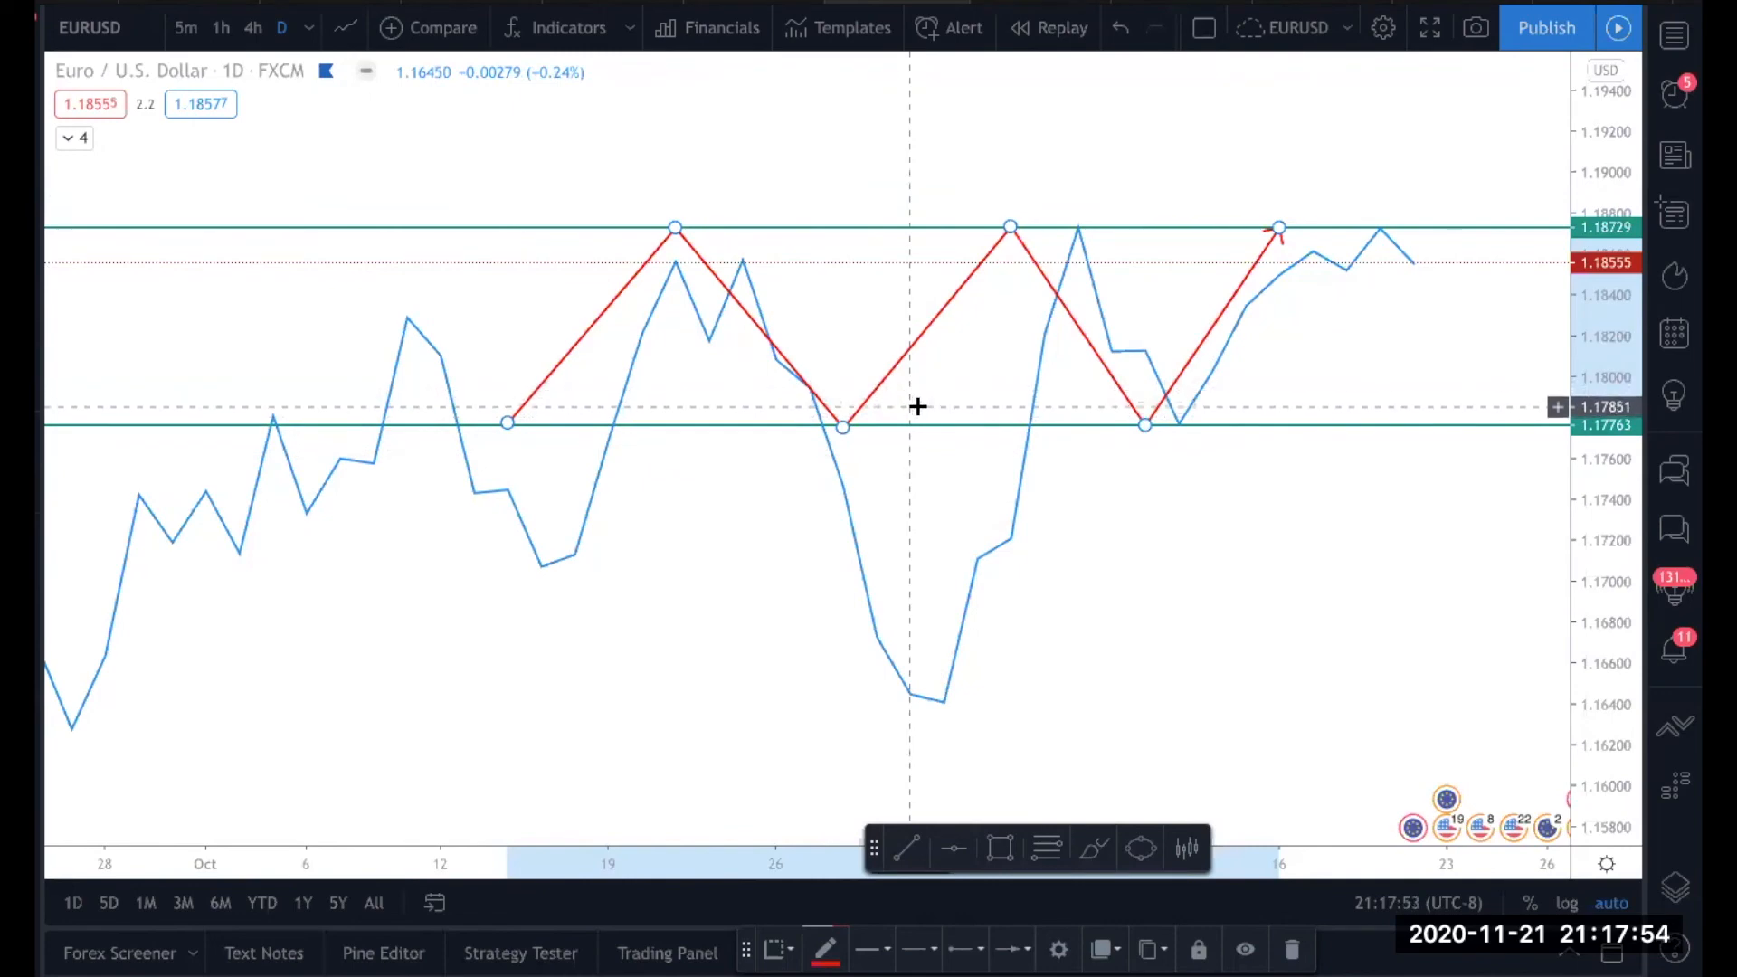
pyautogui.moveTo(1009, 315)
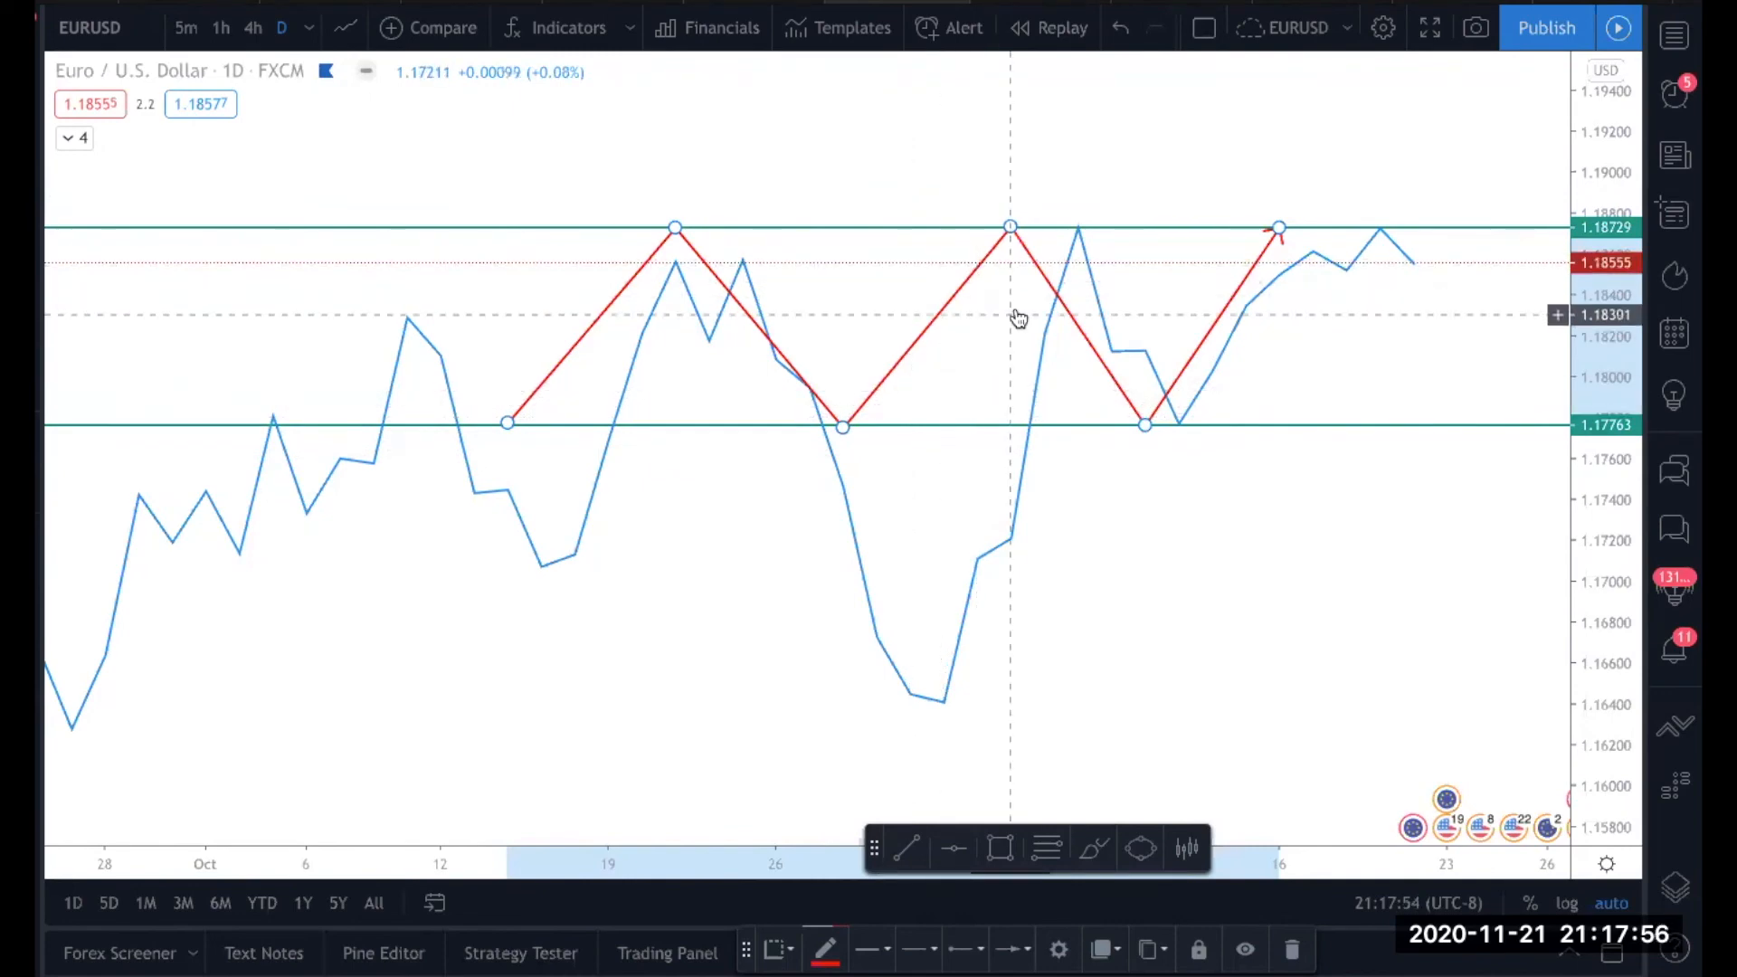
pyautogui.moveTo(993, 196)
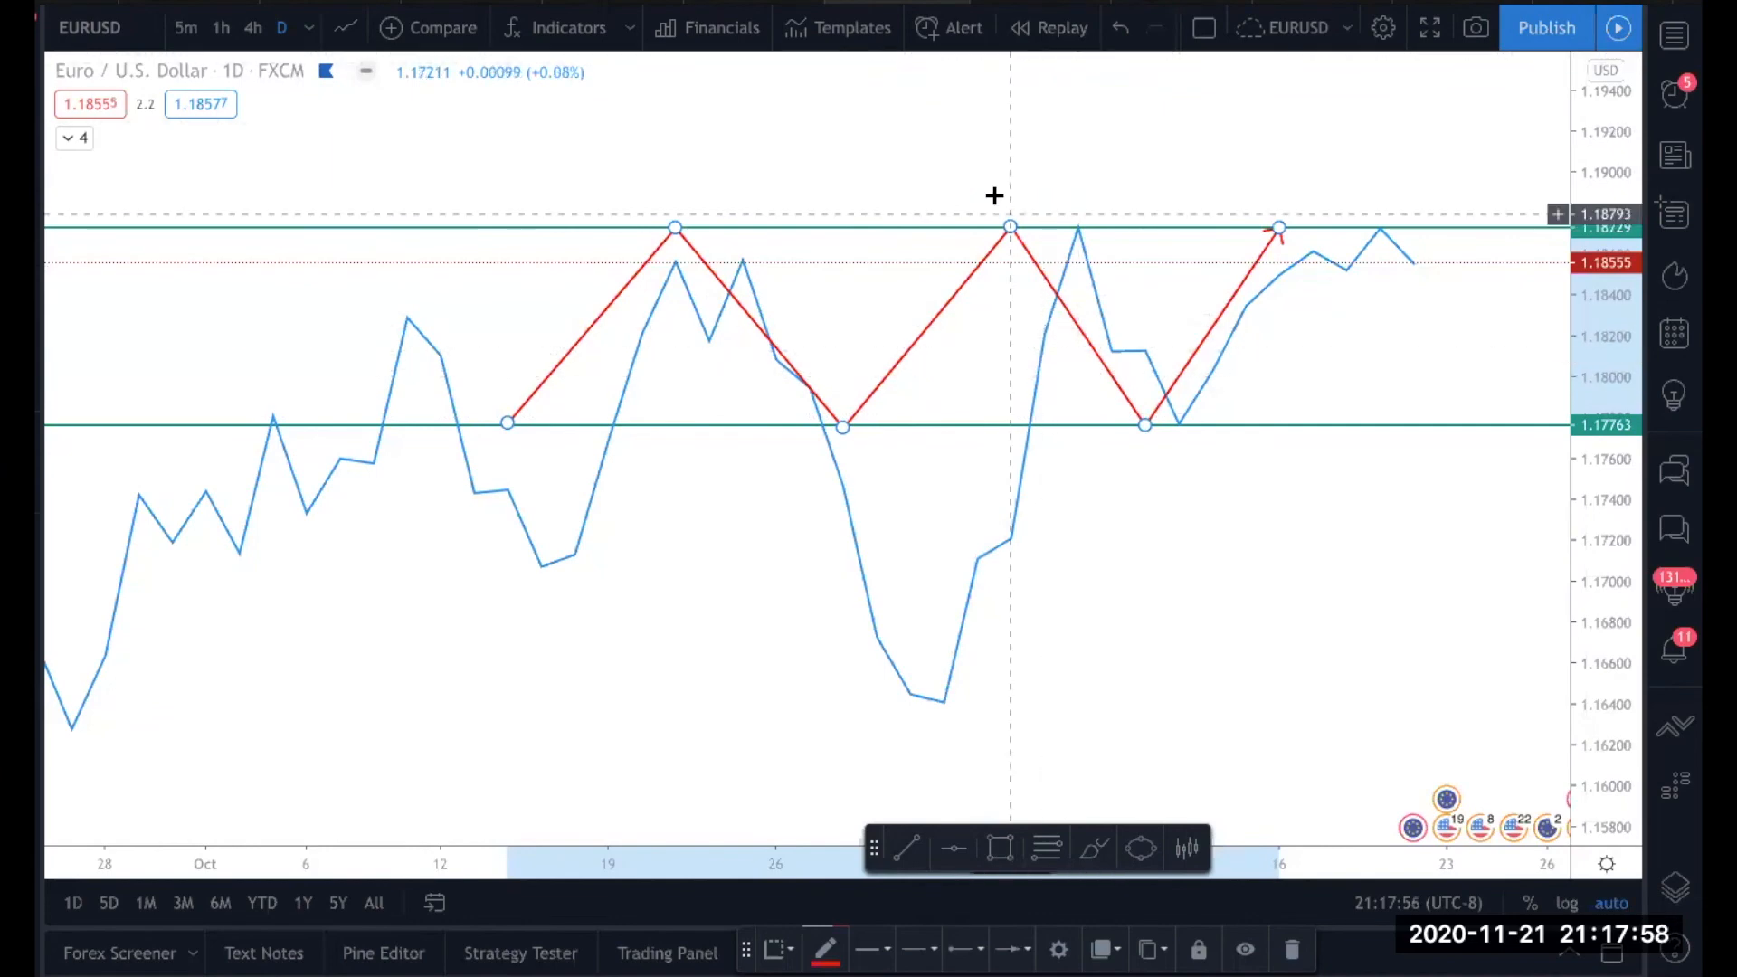